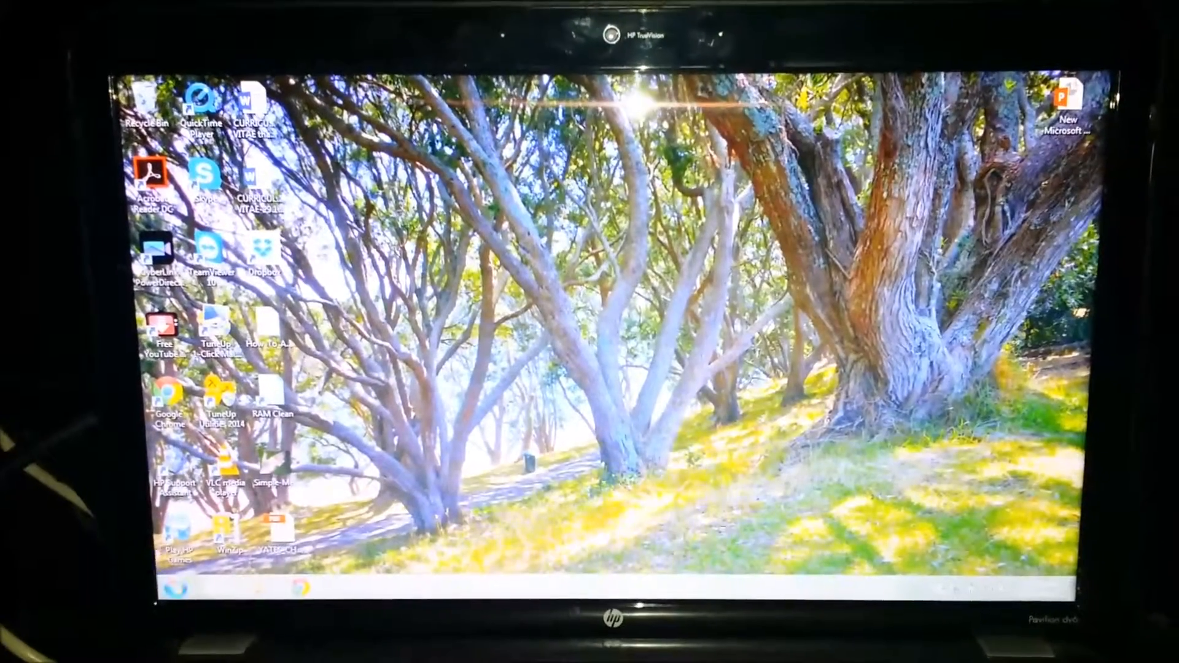
Step: Restart the computer from the Start menu so it boots again
{"action": "left_click", "coordinate": [160, 584]}
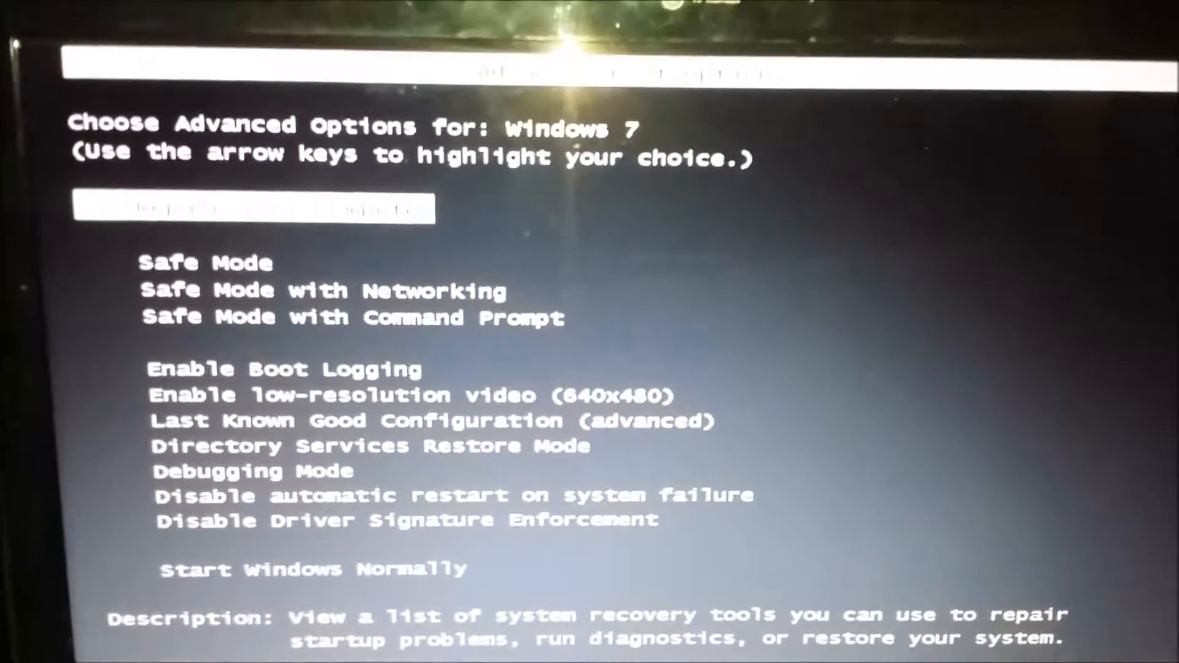
Step: Highlight plain Safe Mode in Advanced Boot Options and begin booting with it
{"action": "key", "text": "down"}
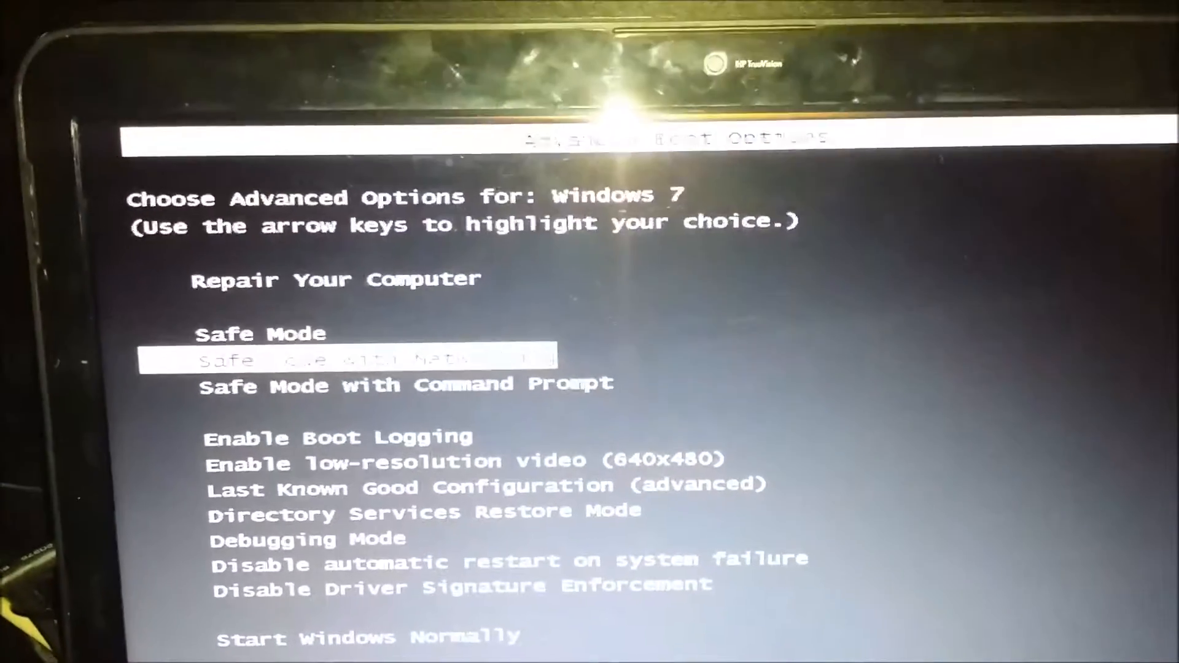
{"action": "key", "text": "Up"}
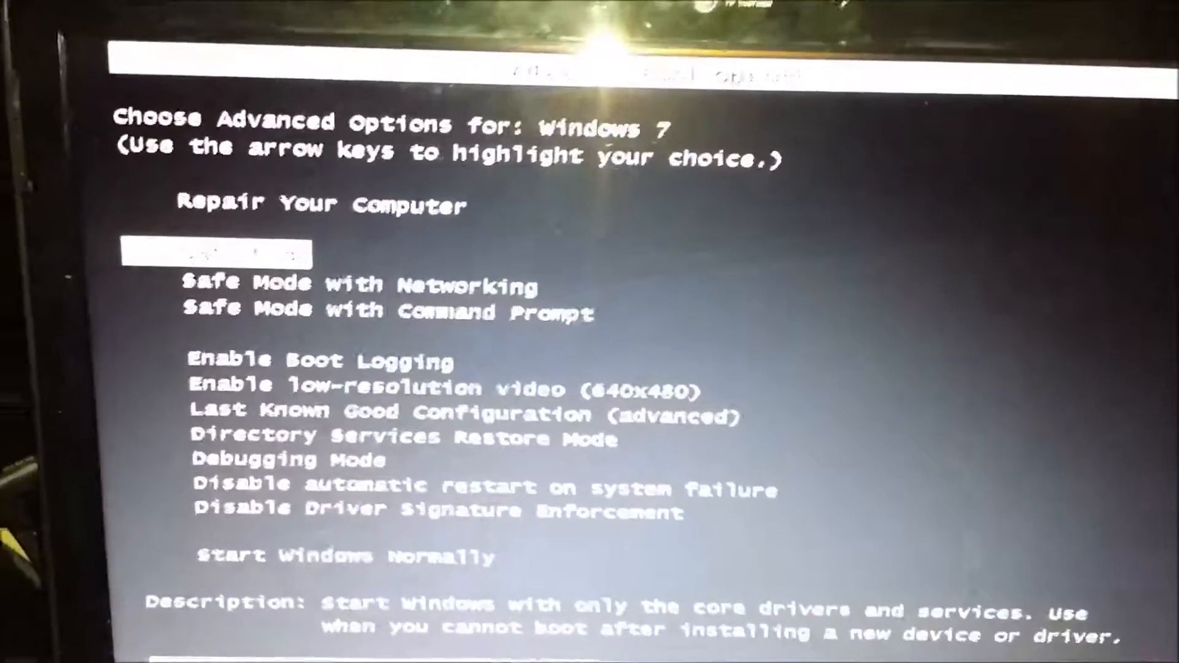
{"action": "key", "text": "Enter"}
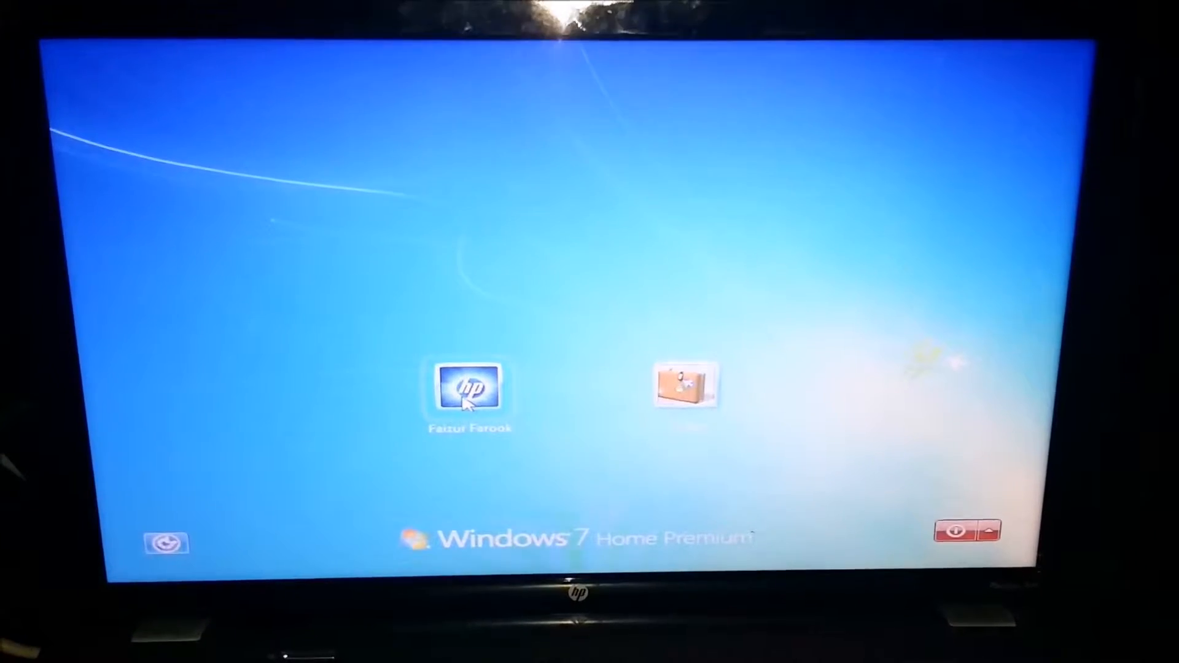
Step: Sign in to the personal user account from the Windows 7 welcome screen
{"action": "left_click", "coordinate": [468, 389]}
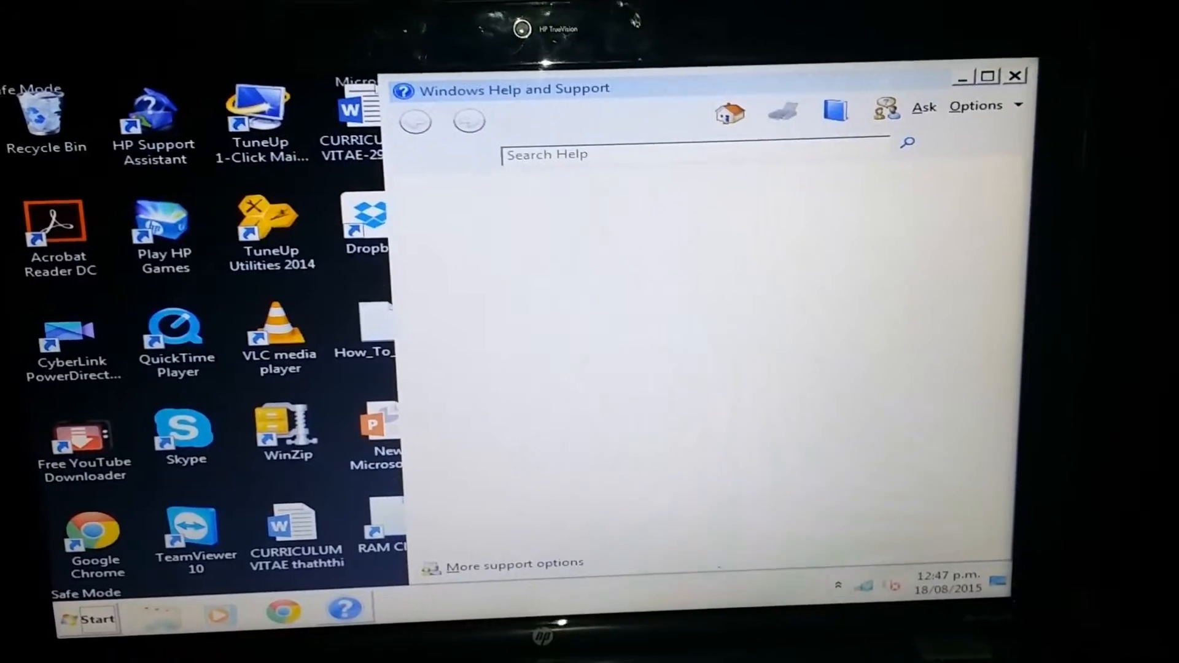
Step: Close the Windows Help and Support window, leaving the Safe Mode desktop
{"action": "left_click", "coordinate": [1016, 75]}
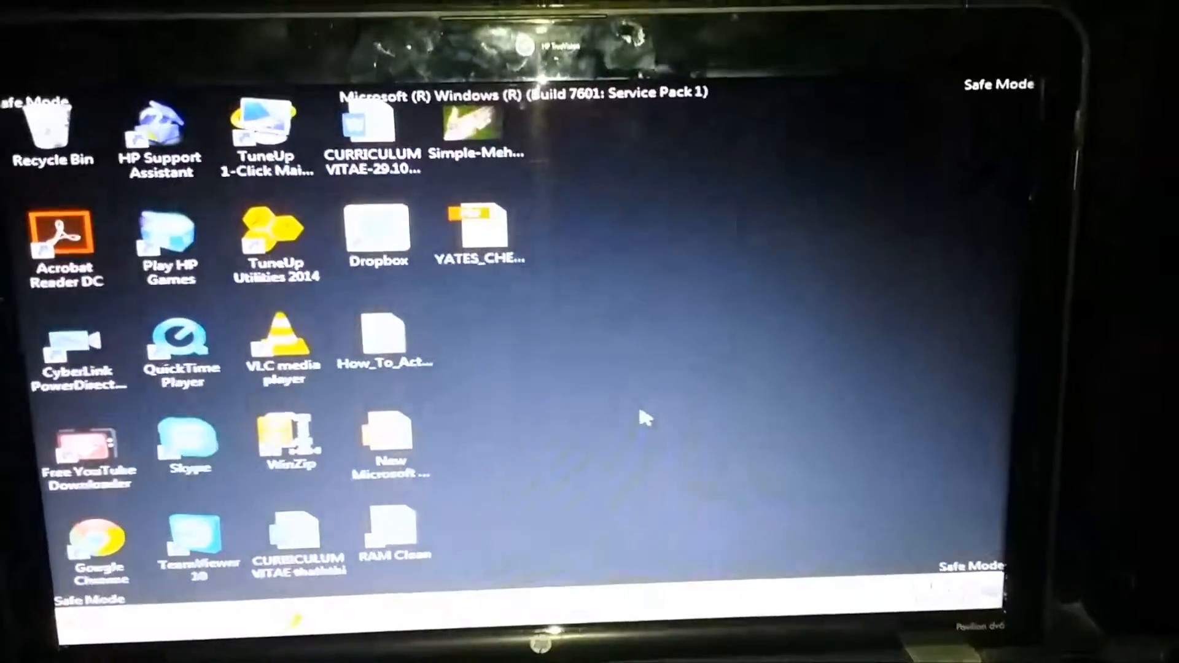